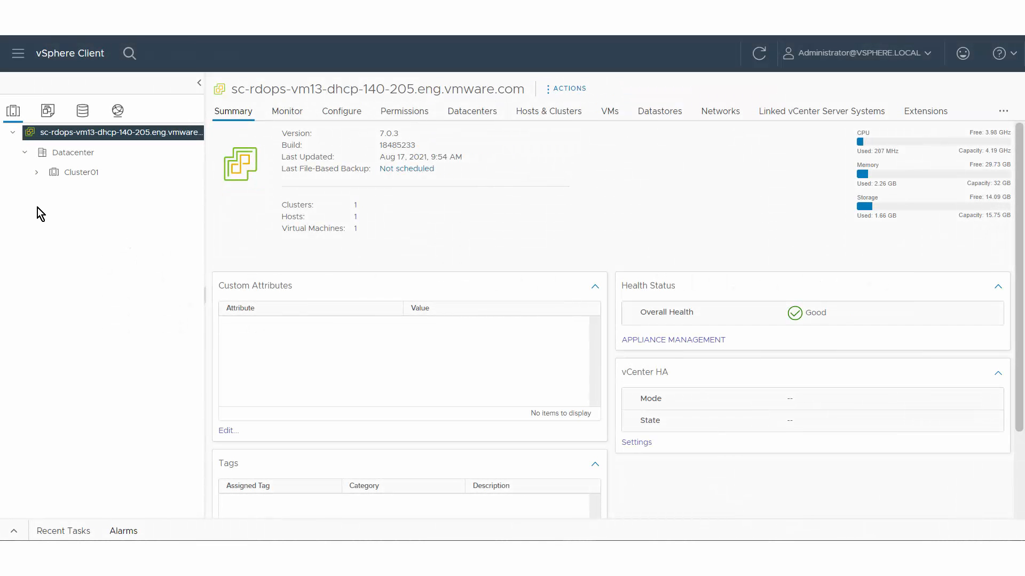
# Step: Show the vCenter's Key Providers page under Configure > Security and bring up the ADD options
pyautogui.click(758, 54)
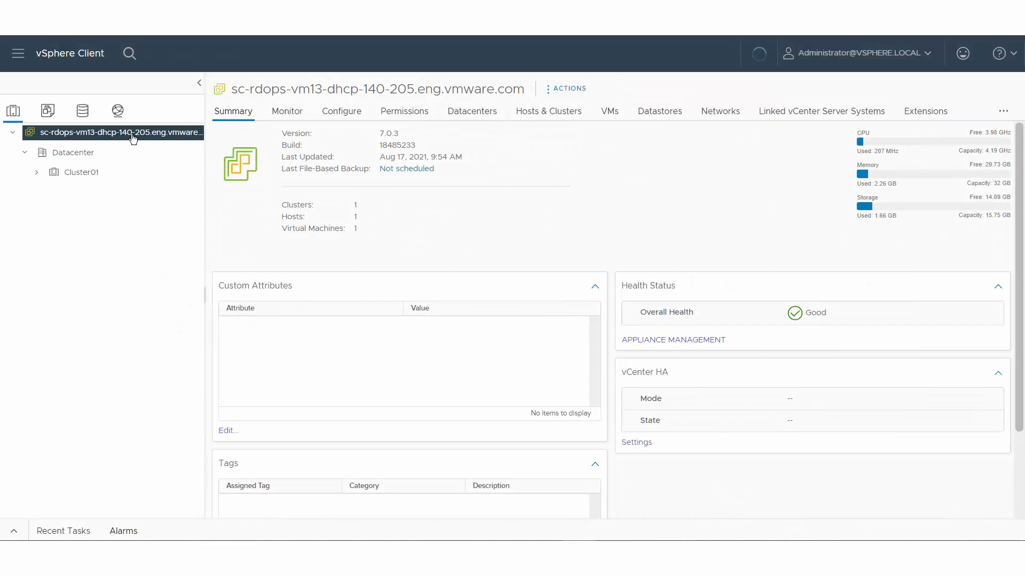
pyautogui.moveTo(131, 133)
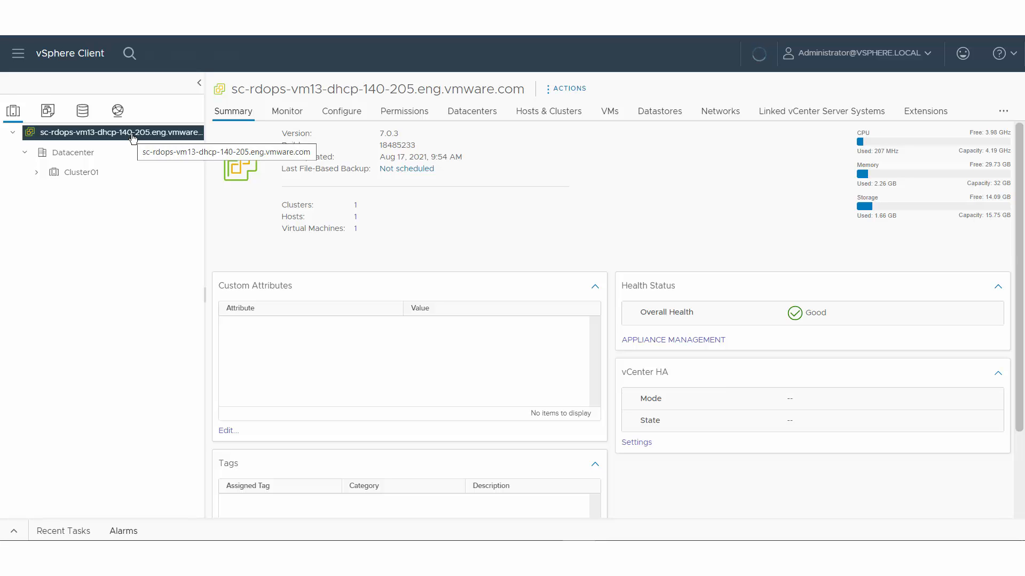
pyautogui.click(340, 111)
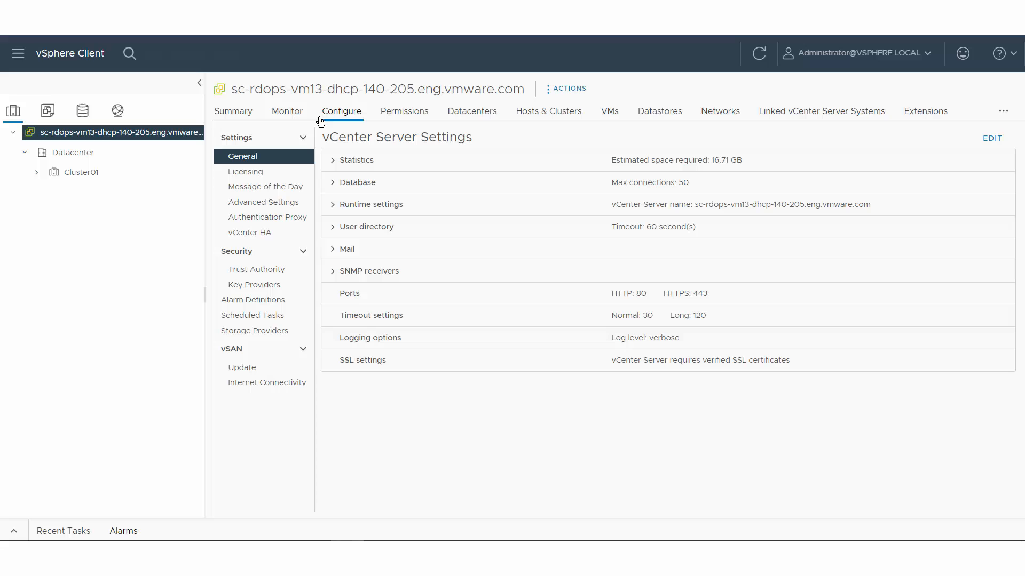
pyautogui.click(254, 284)
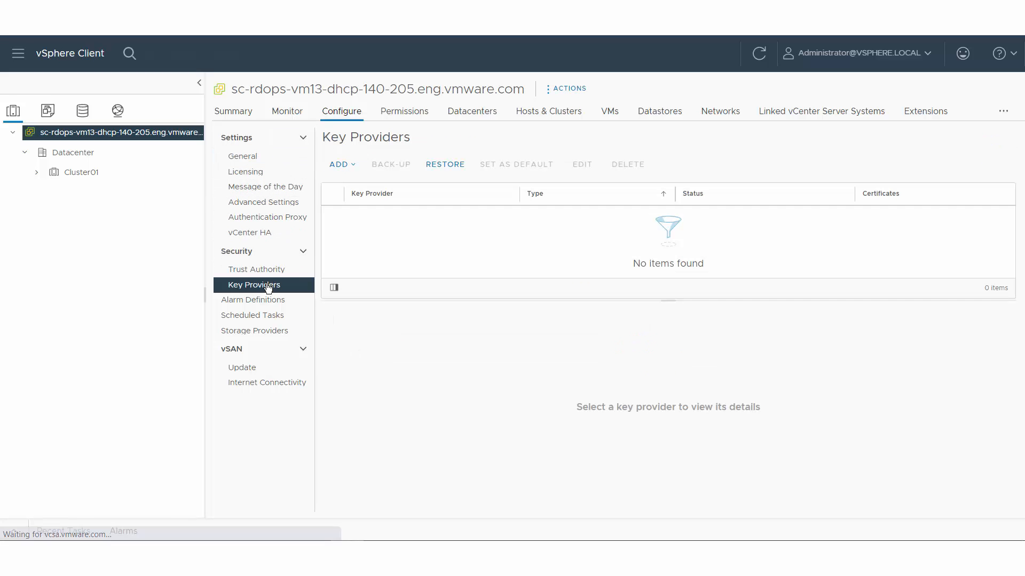
pyautogui.click(338, 165)
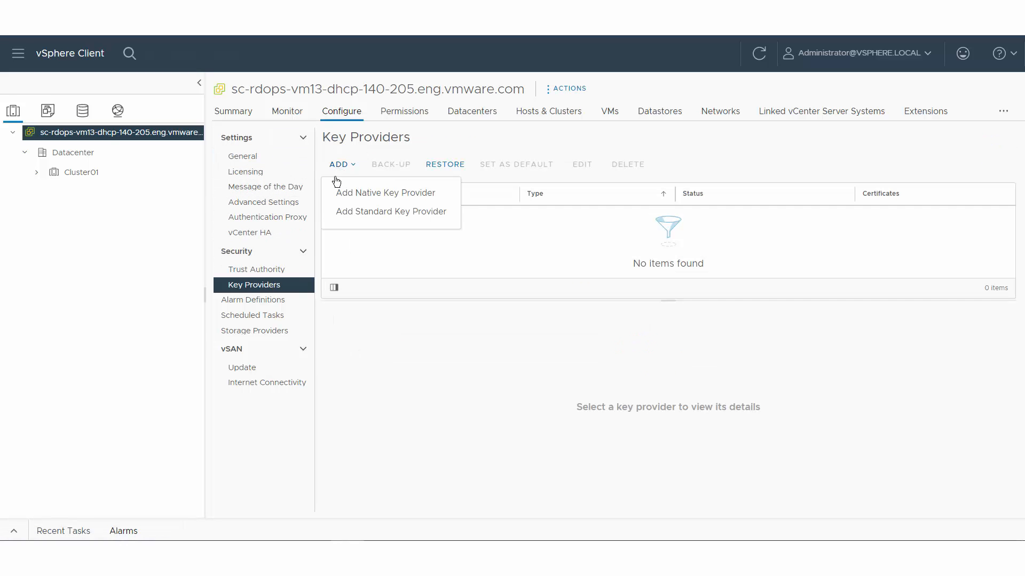
# Step: Create a native key provider named NKP-01, keeping it limited to TPM-protected ESXi hosts
pyautogui.click(385, 193)
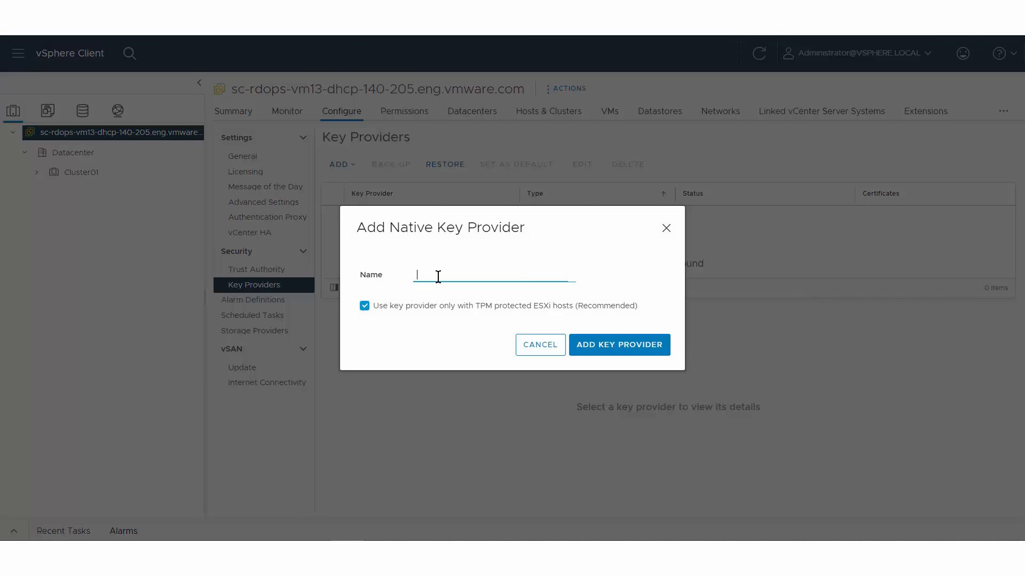
pyautogui.write('NKP')
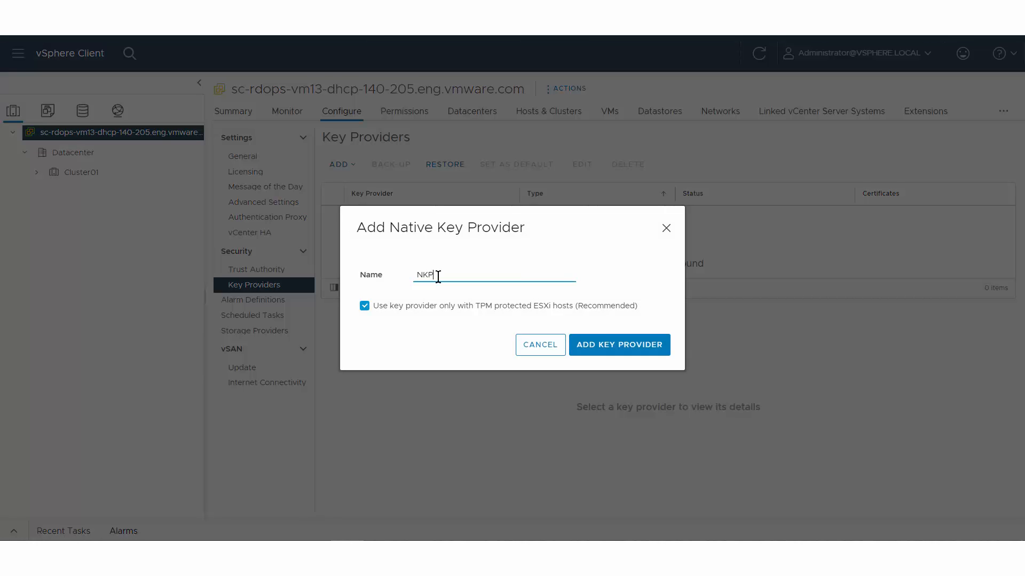
pyautogui.write('-T1')
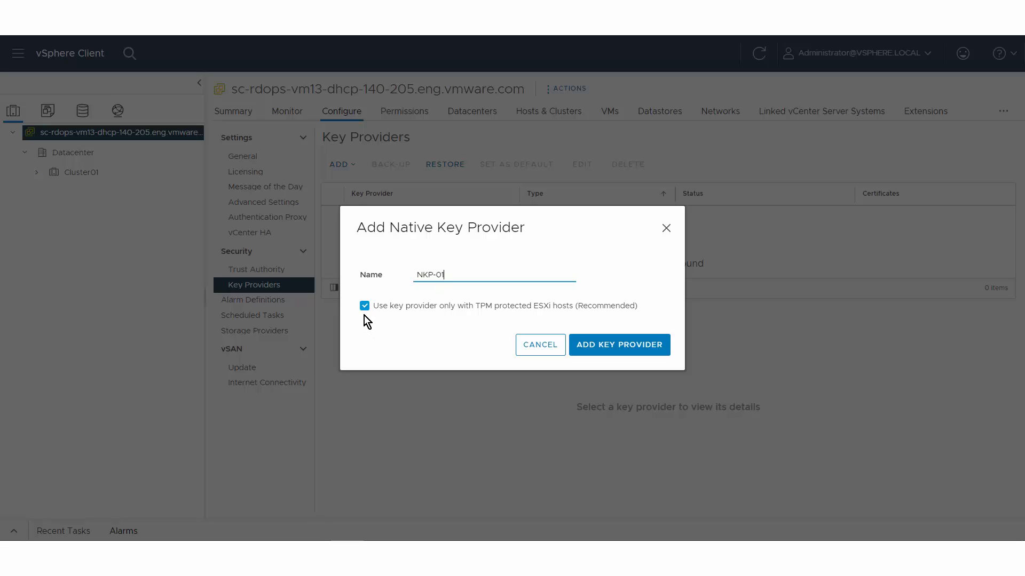
pyautogui.moveTo(365, 306)
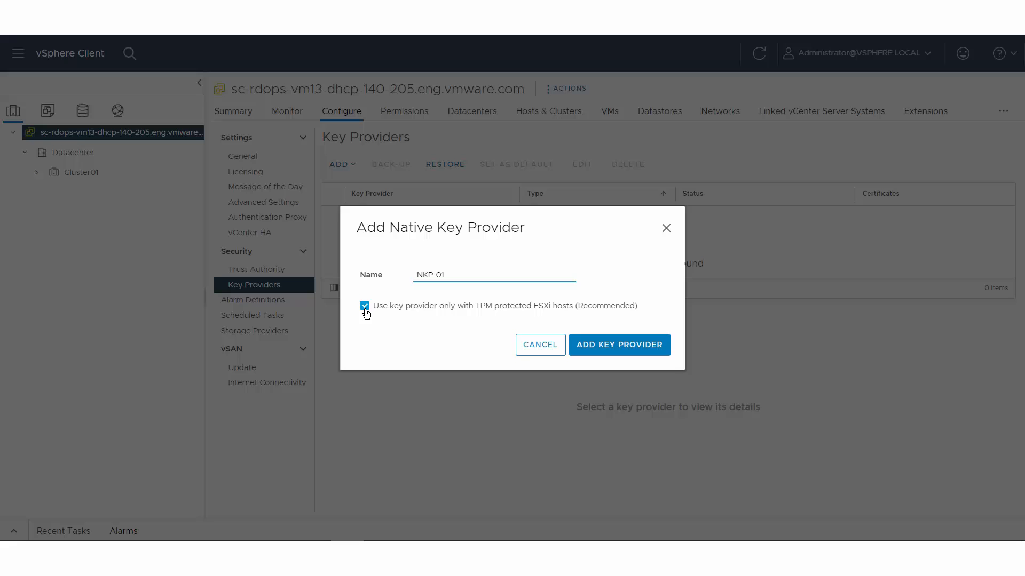
pyautogui.moveTo(587, 383)
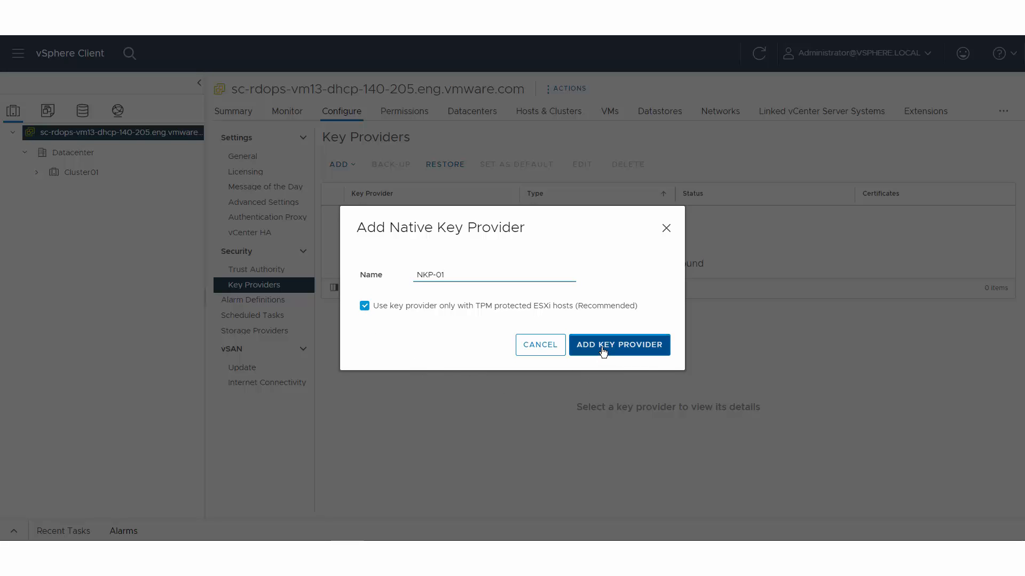
pyautogui.click(618, 345)
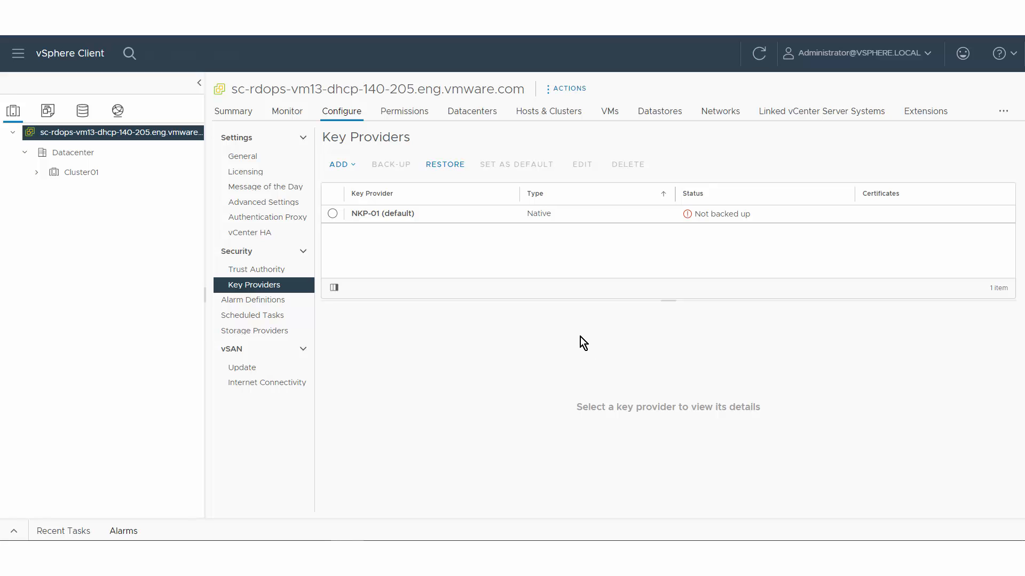
# Step: Select the NKP-01 row and start its backup, bringing up the backup dialog
pyautogui.click(382, 214)
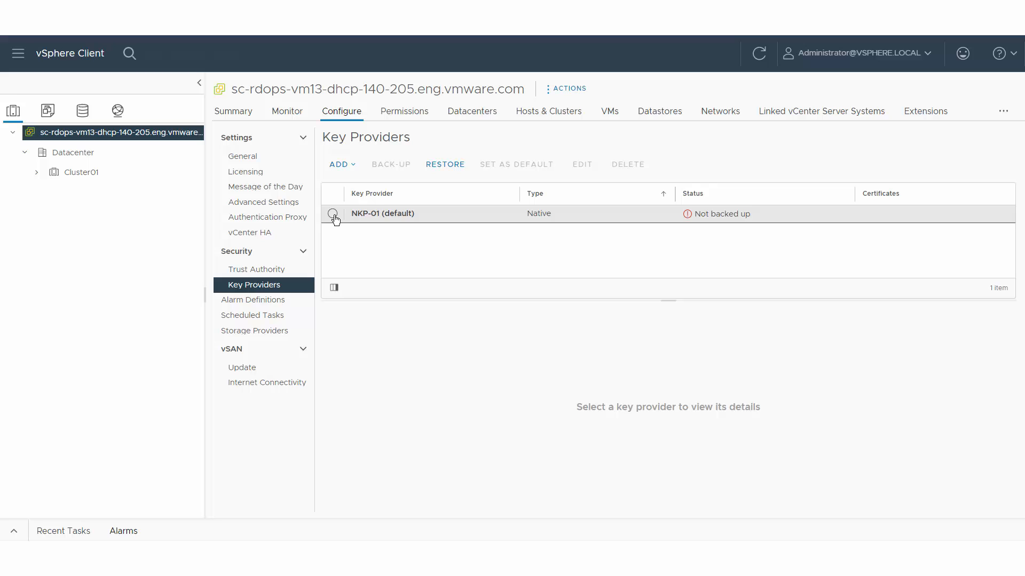
pyautogui.click(382, 213)
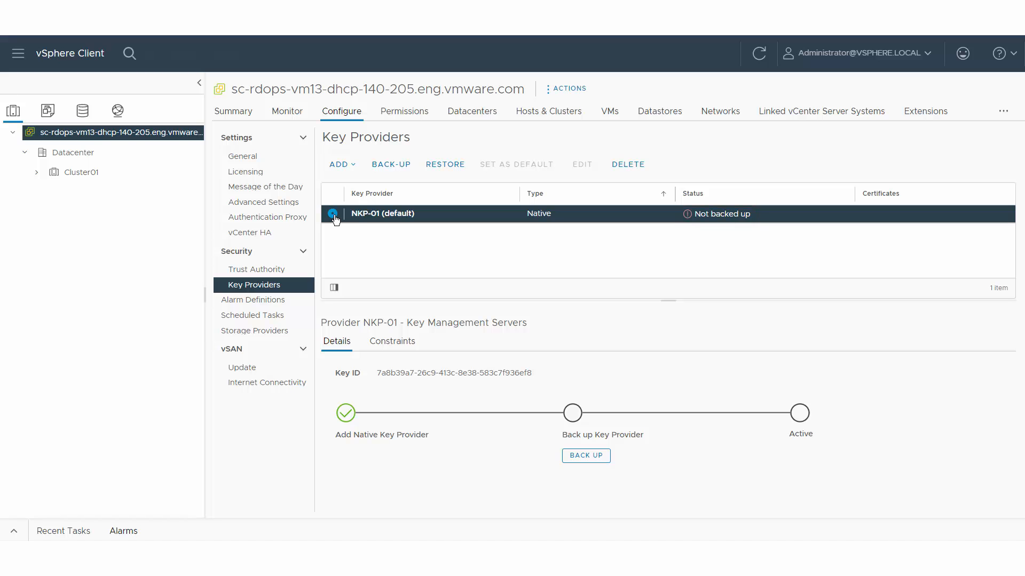
pyautogui.click(391, 164)
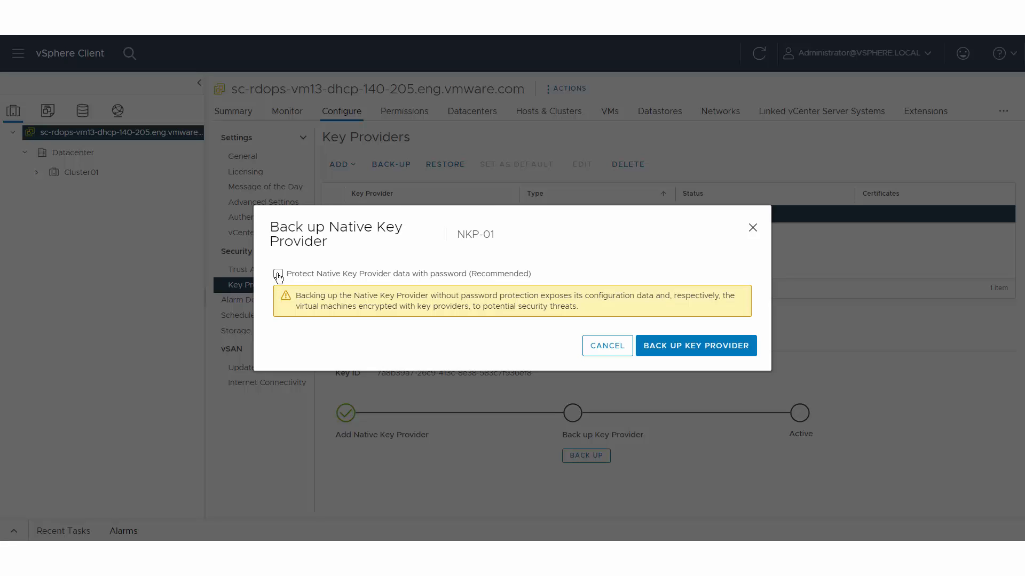
pyautogui.click(278, 275)
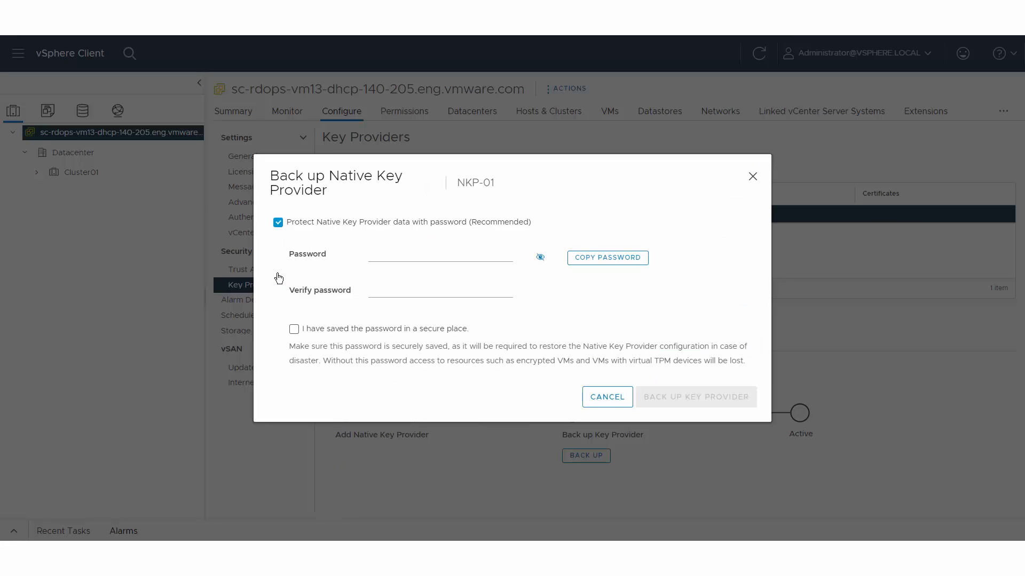
pyautogui.click(441, 255)
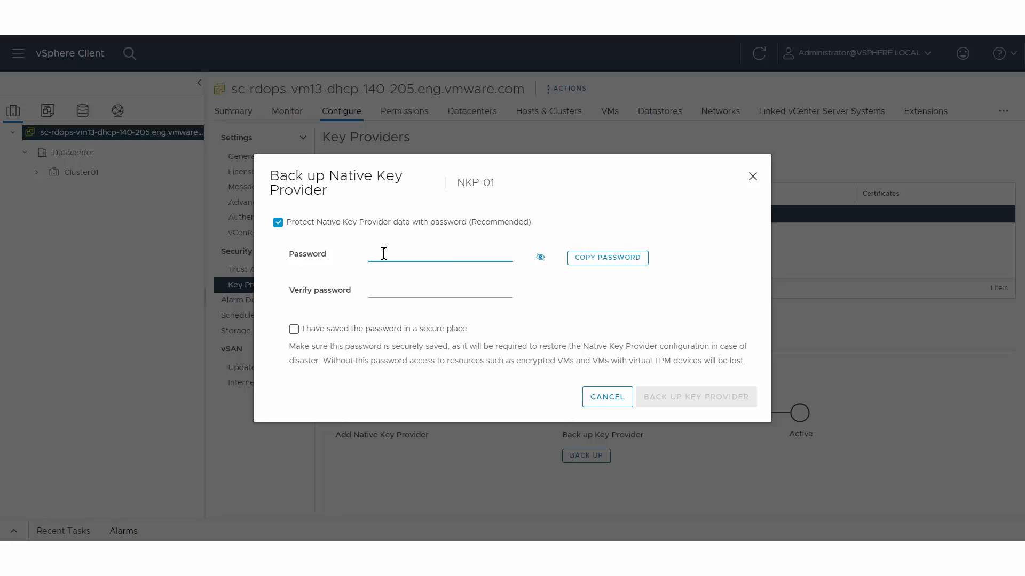
pyautogui.write('password')
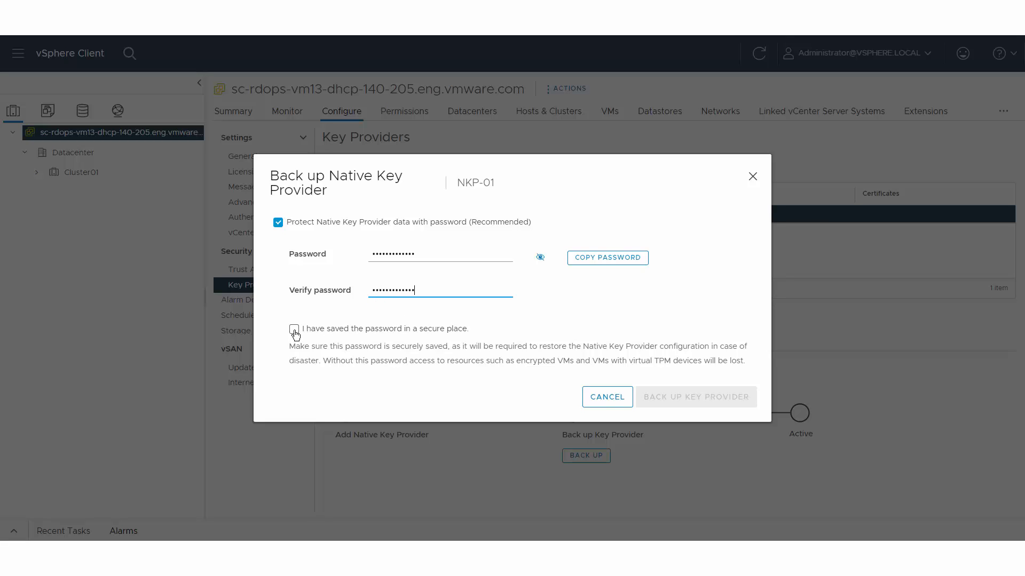
pyautogui.click(295, 329)
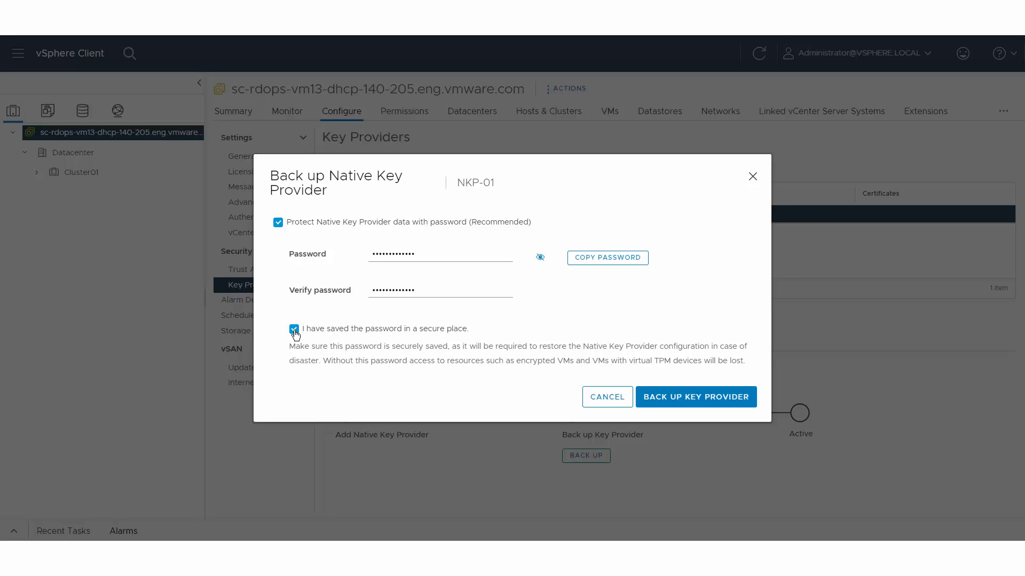
pyautogui.moveTo(695, 397)
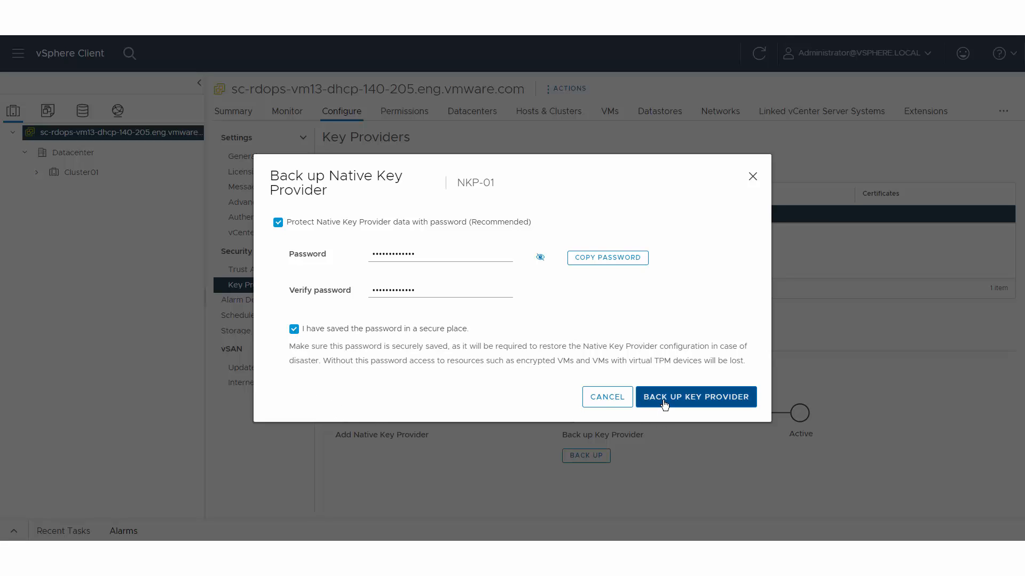
pyautogui.click(695, 397)
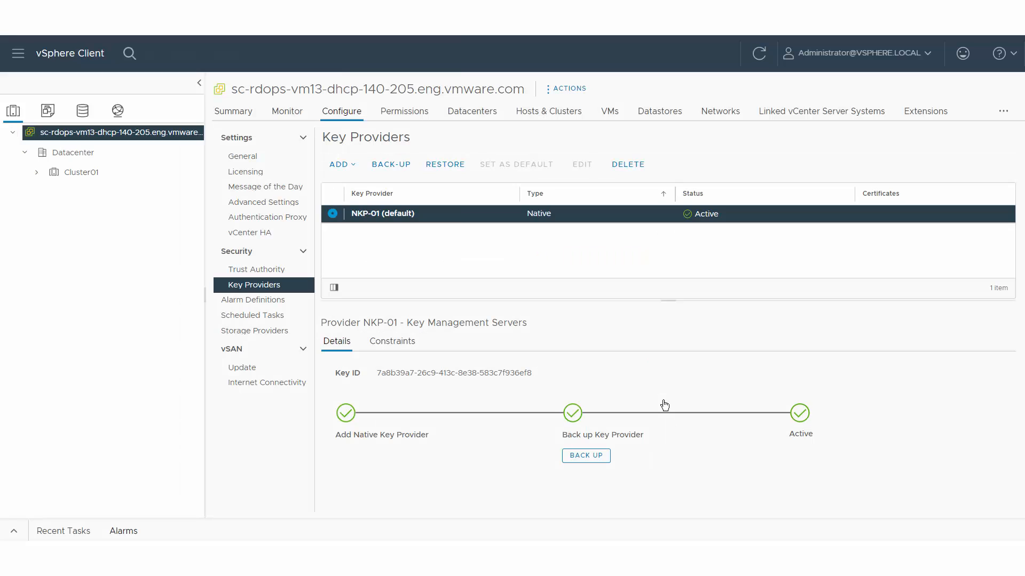
# Step: Save the NKP-01.p12 backup file to the computer with the default name
pyautogui.click(586, 455)
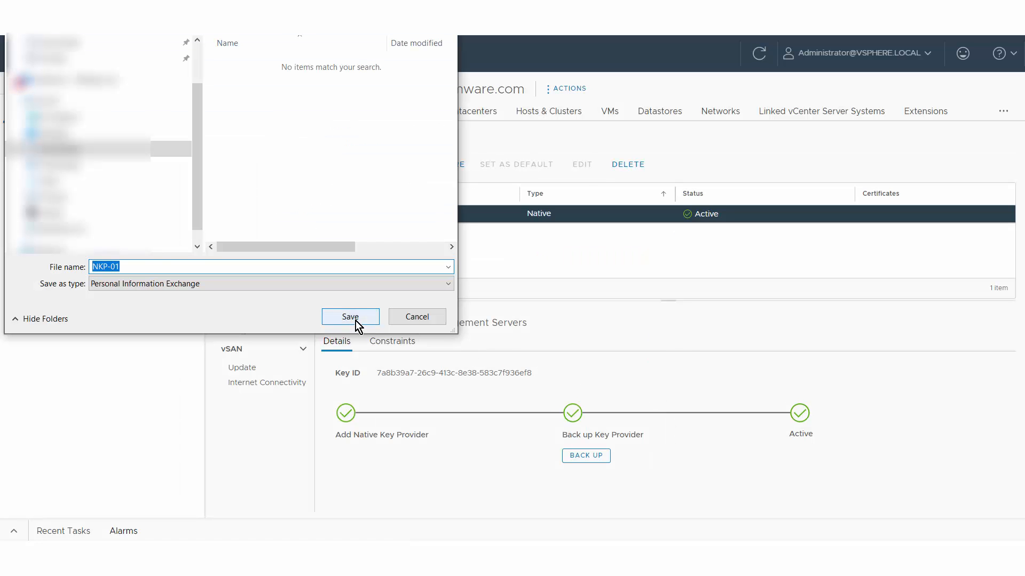
pyautogui.click(350, 316)
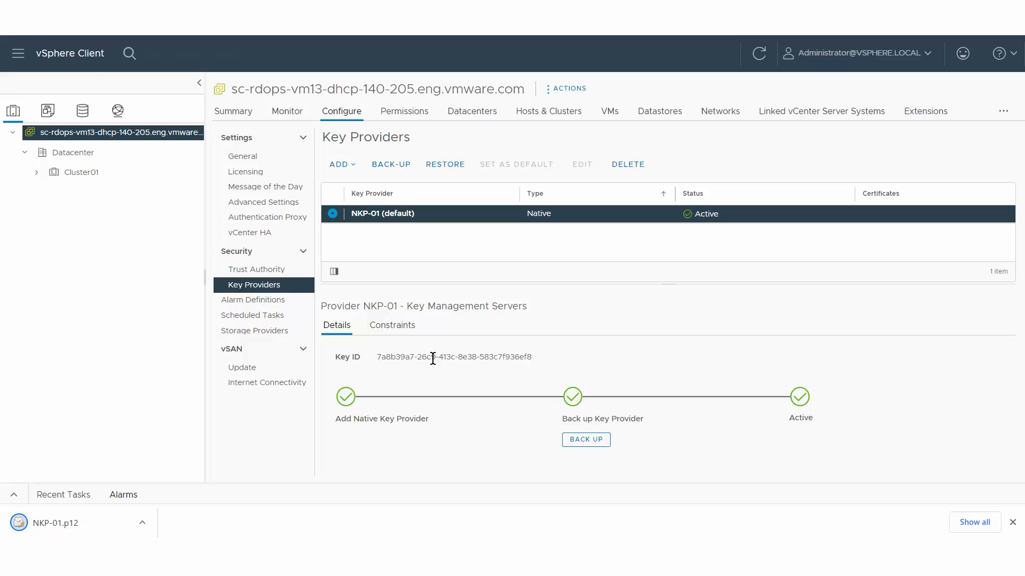
pyautogui.moveTo(863, 393)
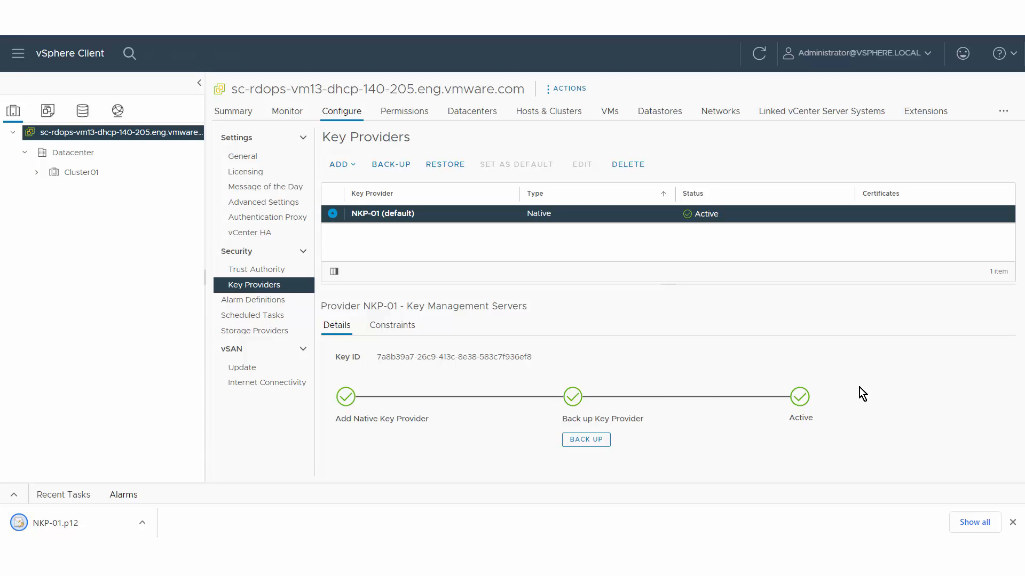